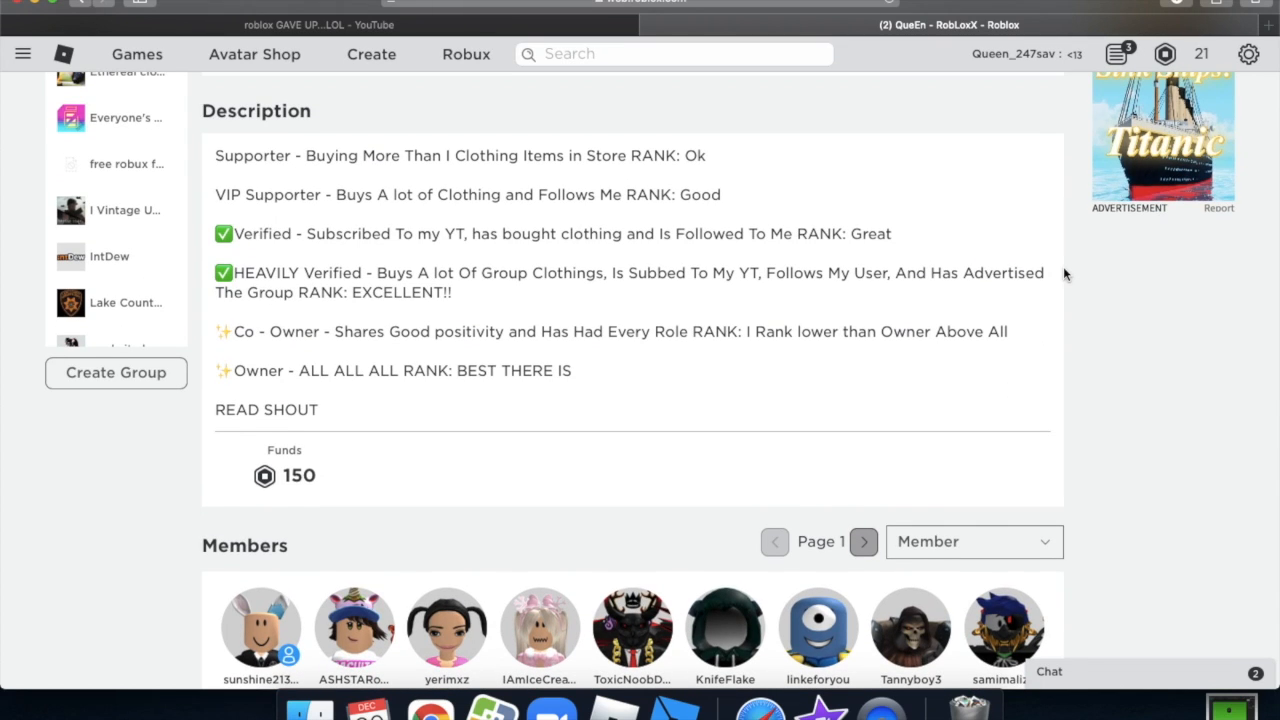
- Open the SavQuEen channel's 2000 Robux giveaway video and scroll to the entrants comment
scroll(down, 3)
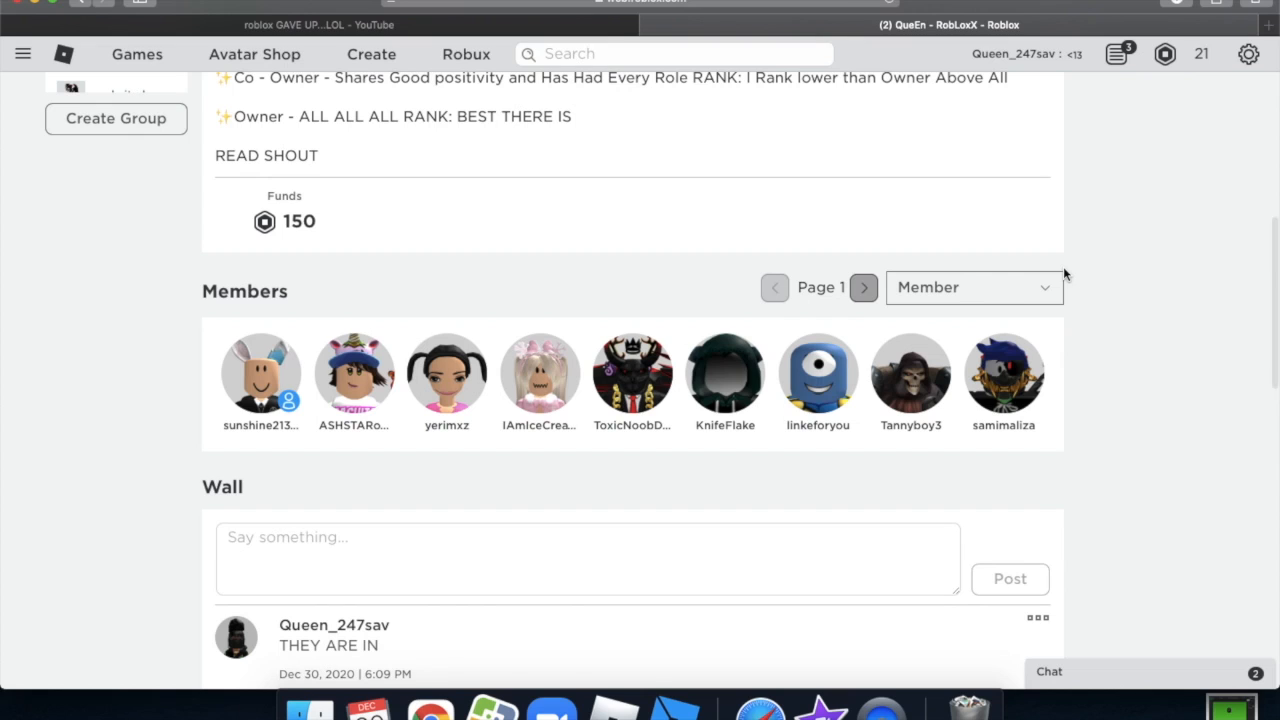
scroll(down, 3)
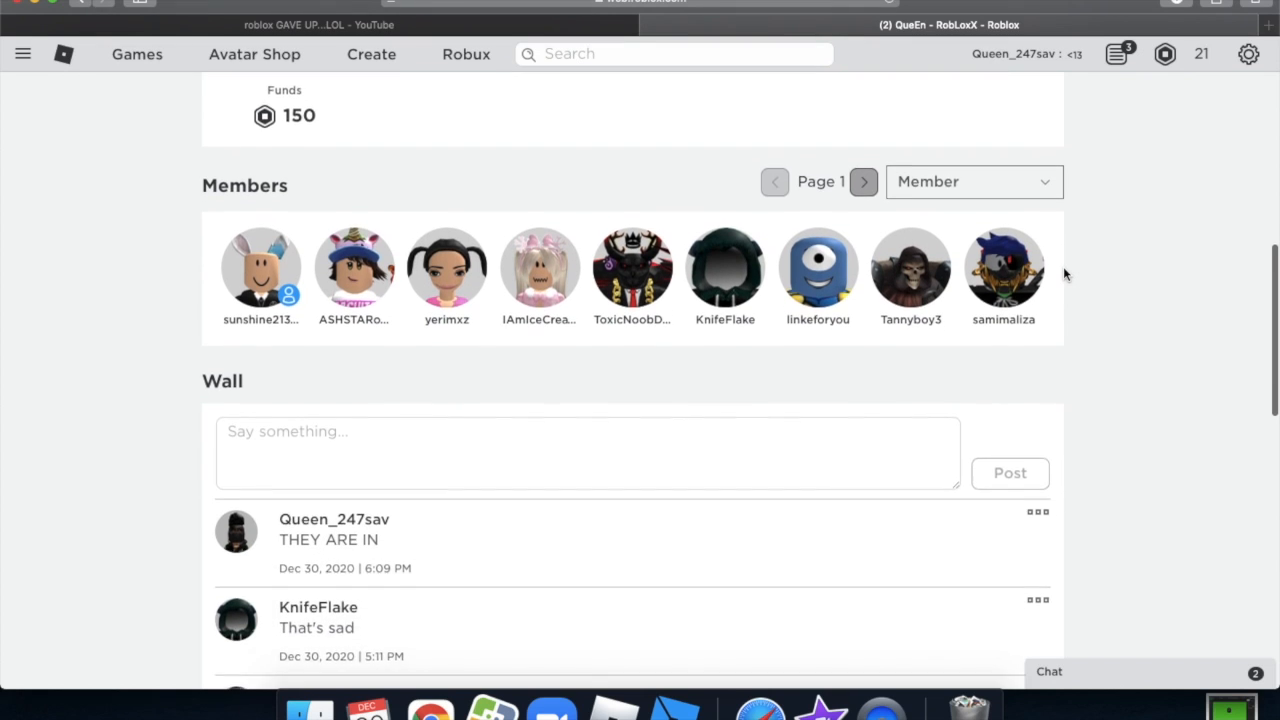
scroll(down, 3)
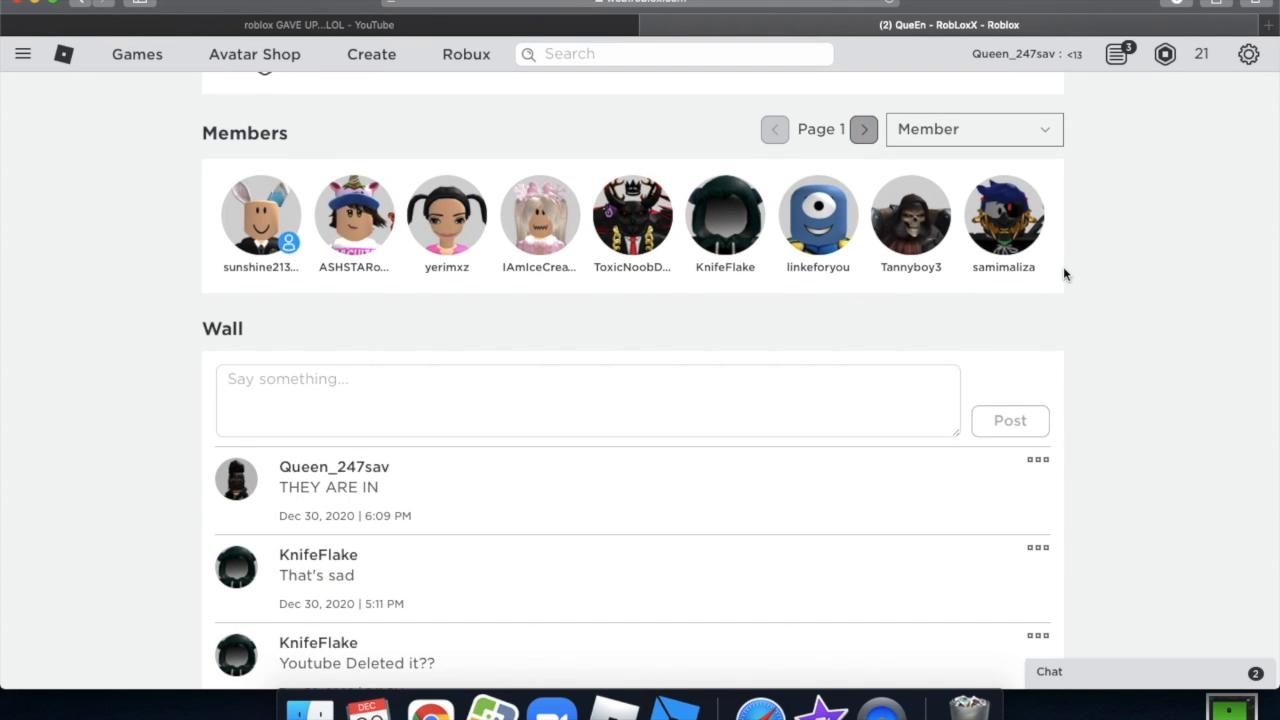
mouse_move(1205, 80)
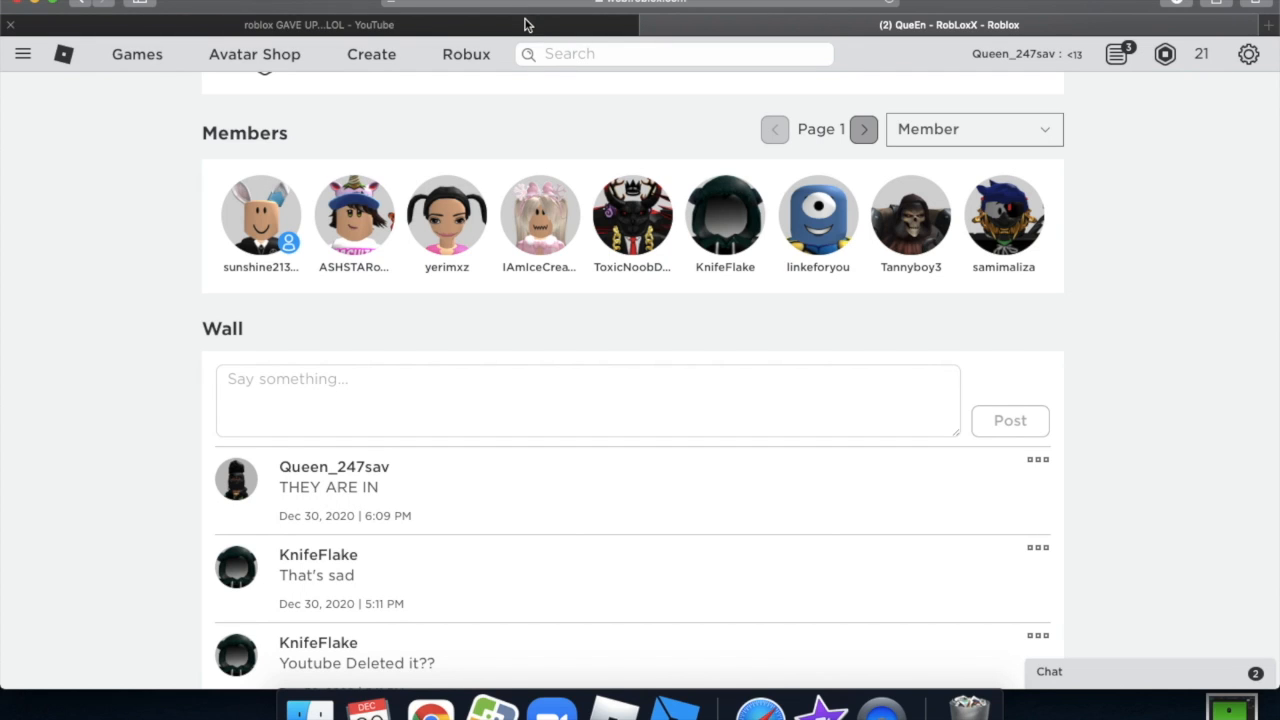
click(318, 24)
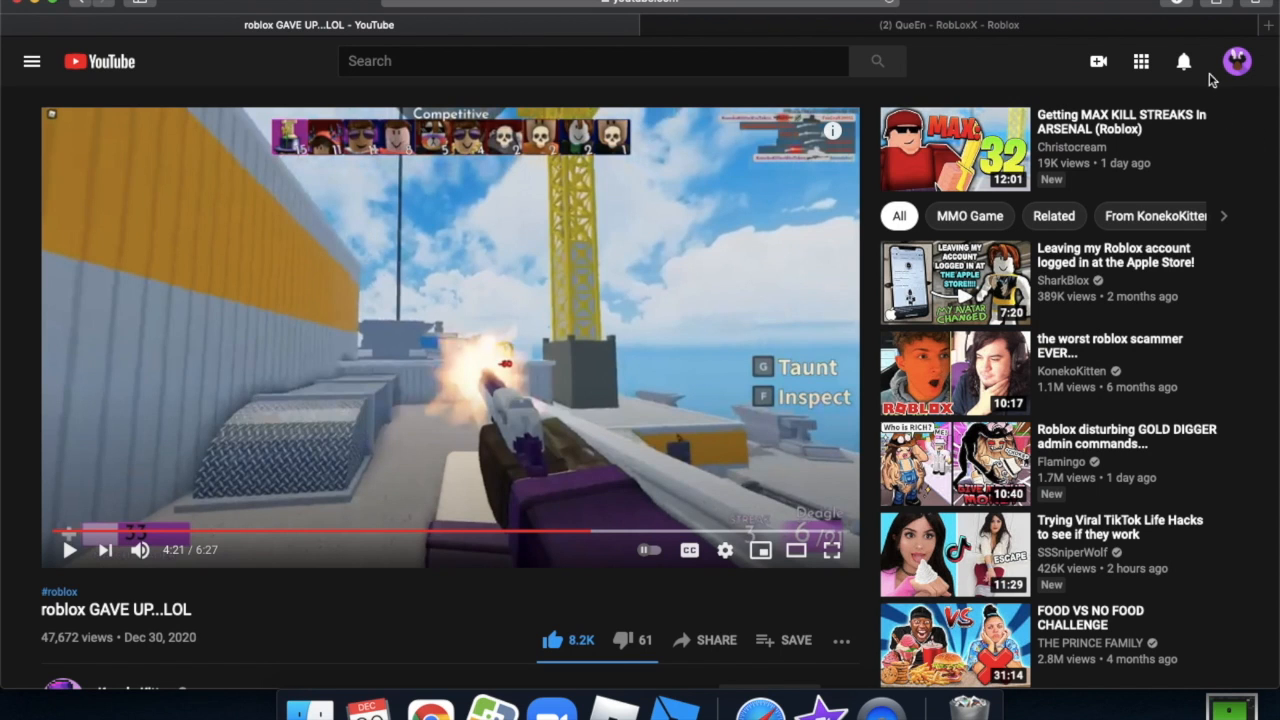
click(1237, 61)
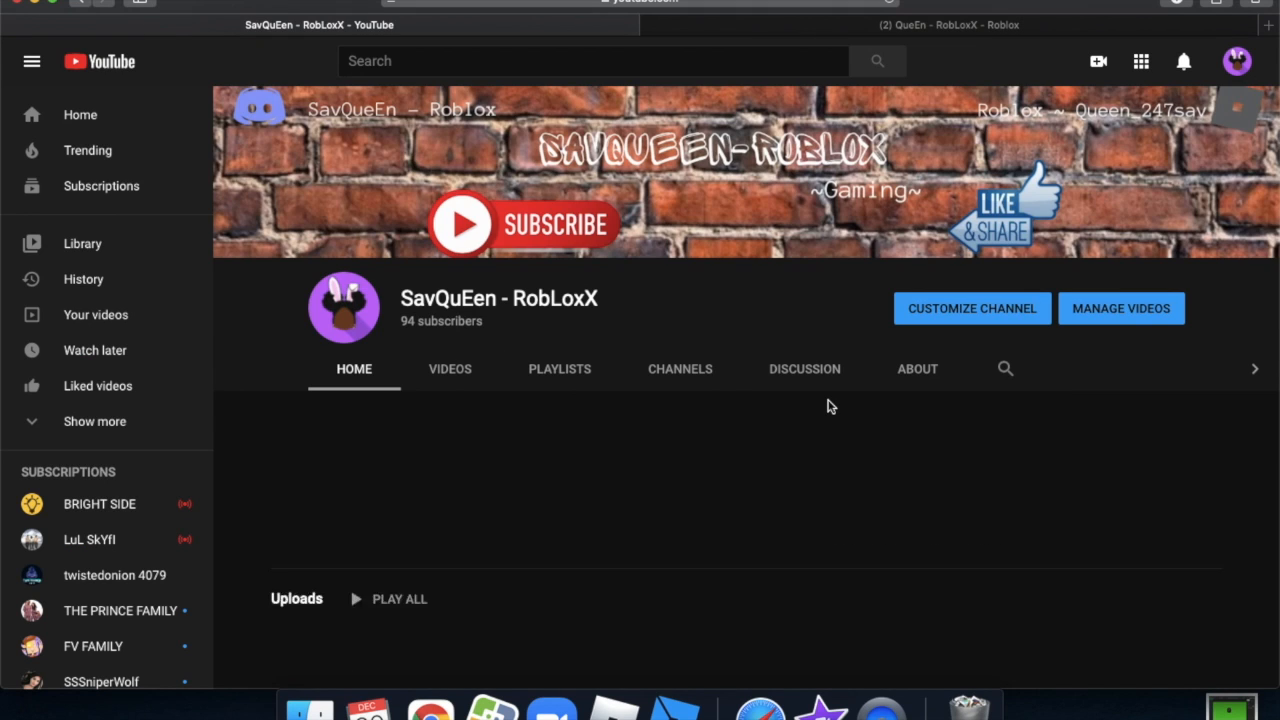
scroll(down, 3)
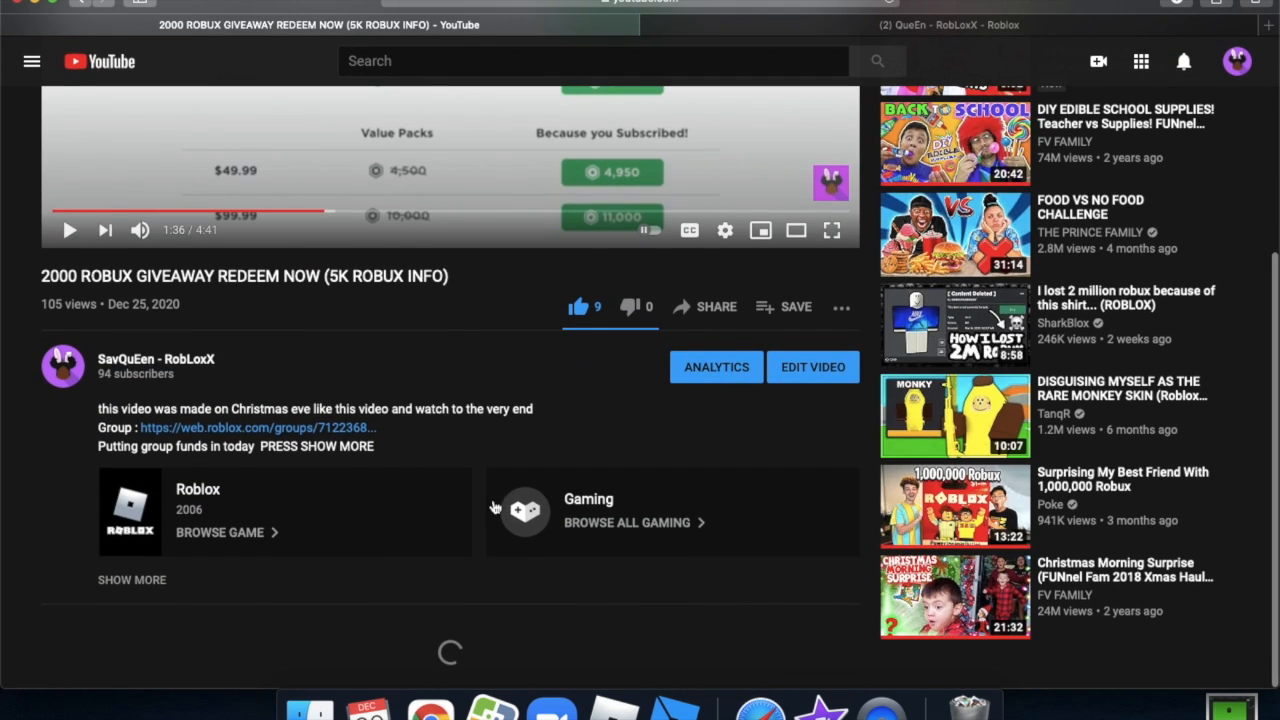
scroll(down, 3)
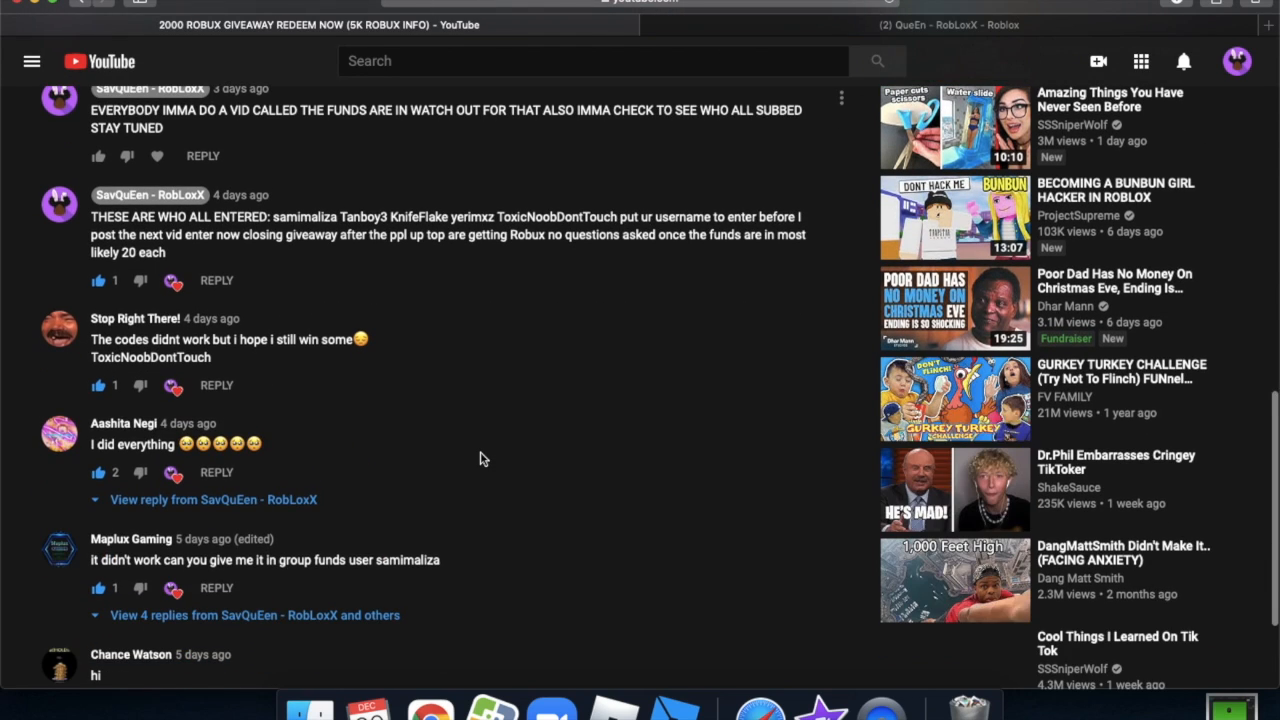
click(947, 24)
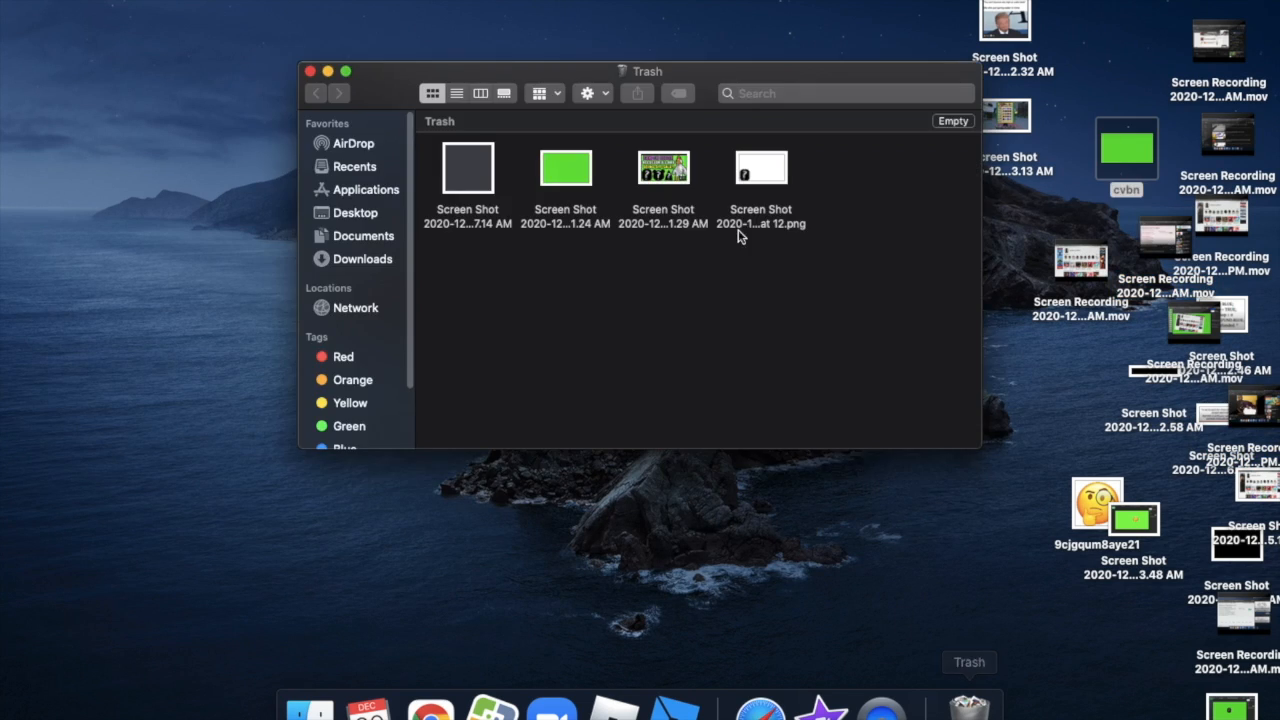
- Show the Desktop folder's files in the Finder sidebar
click(355, 212)
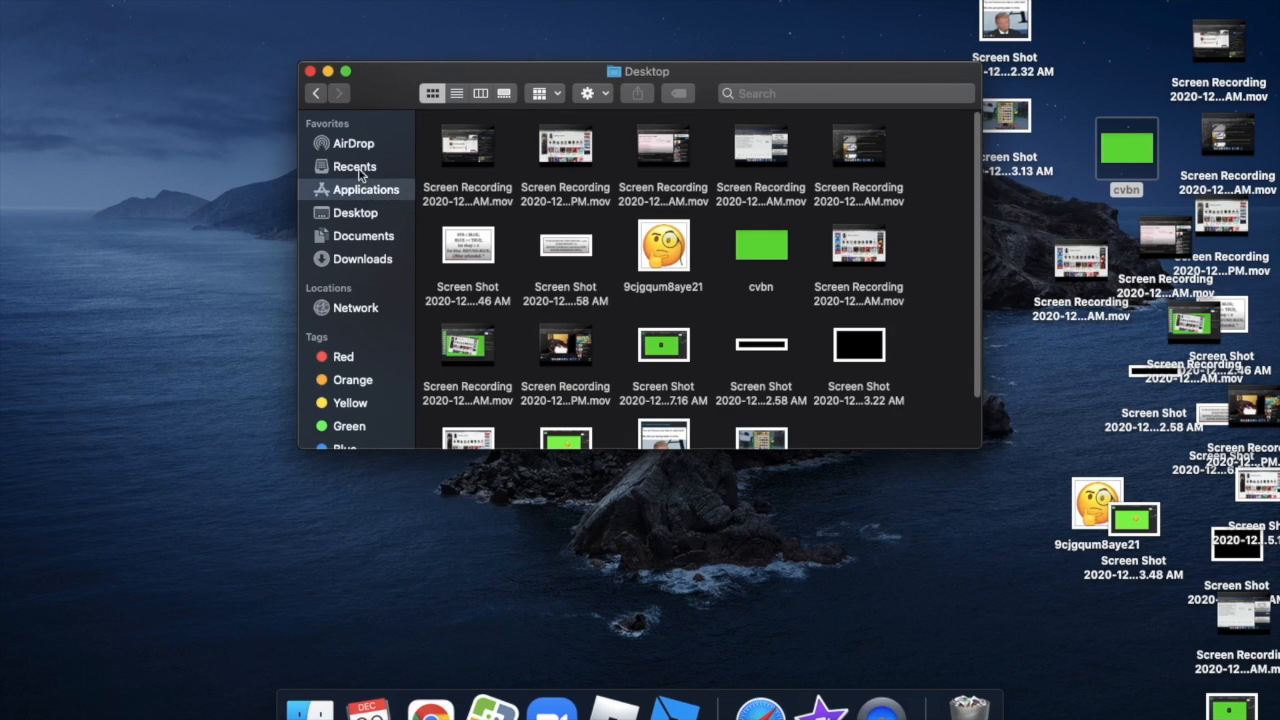
click(354, 166)
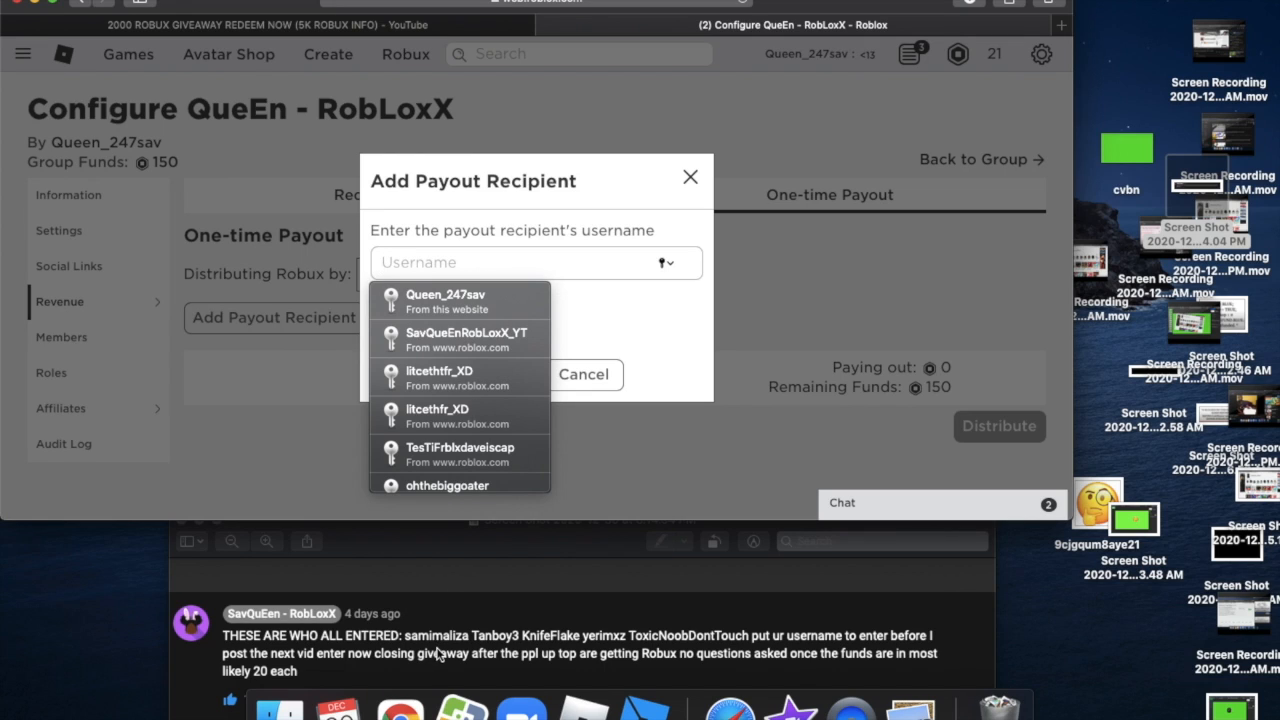
text(s)
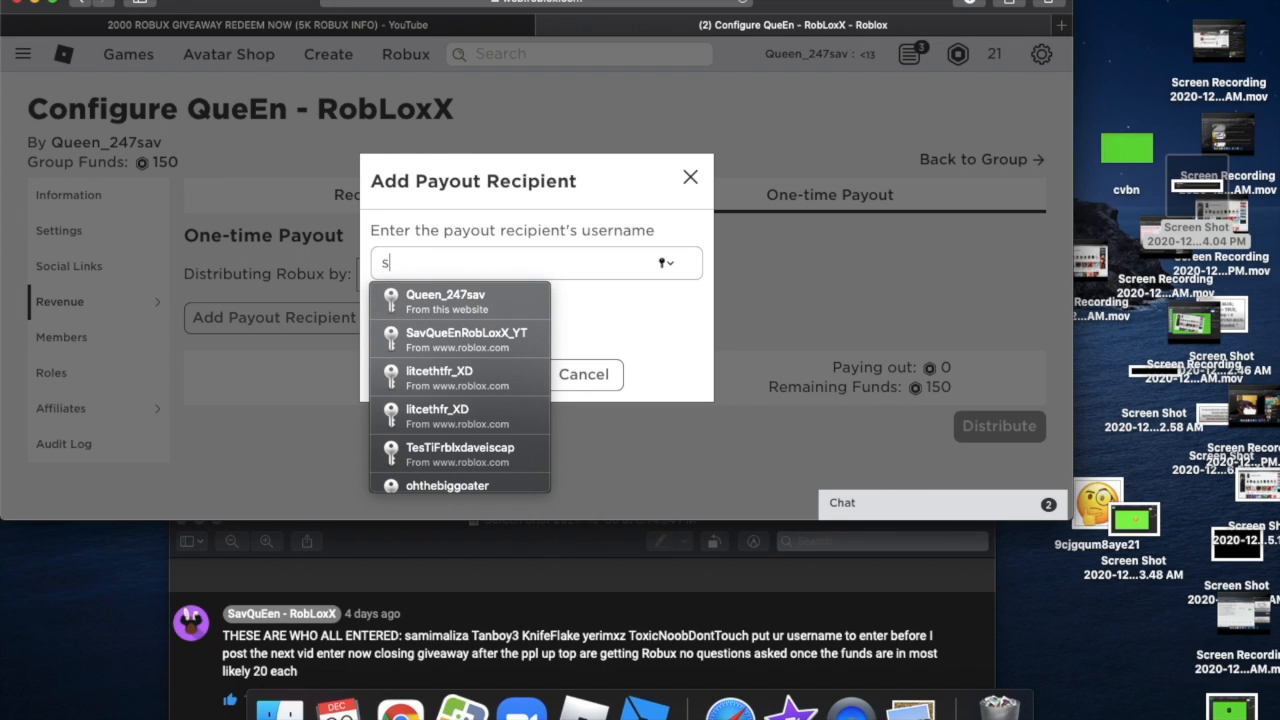
click(444, 294)
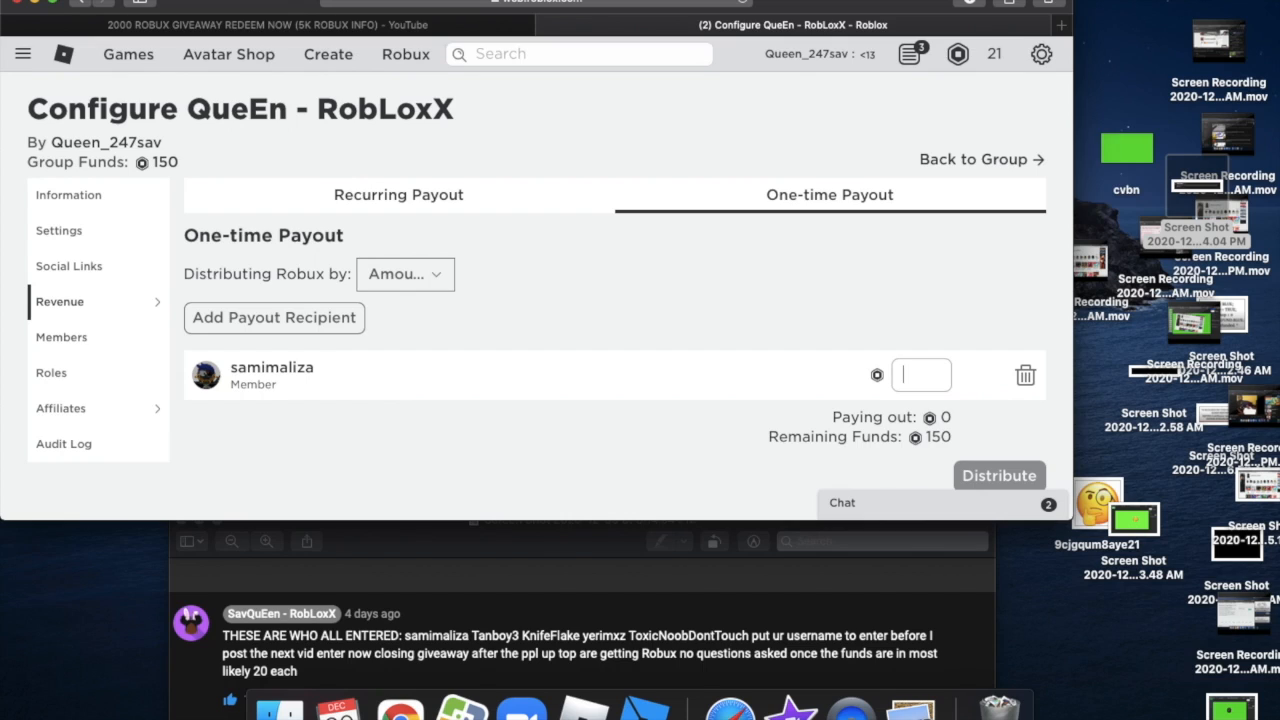
text(20)
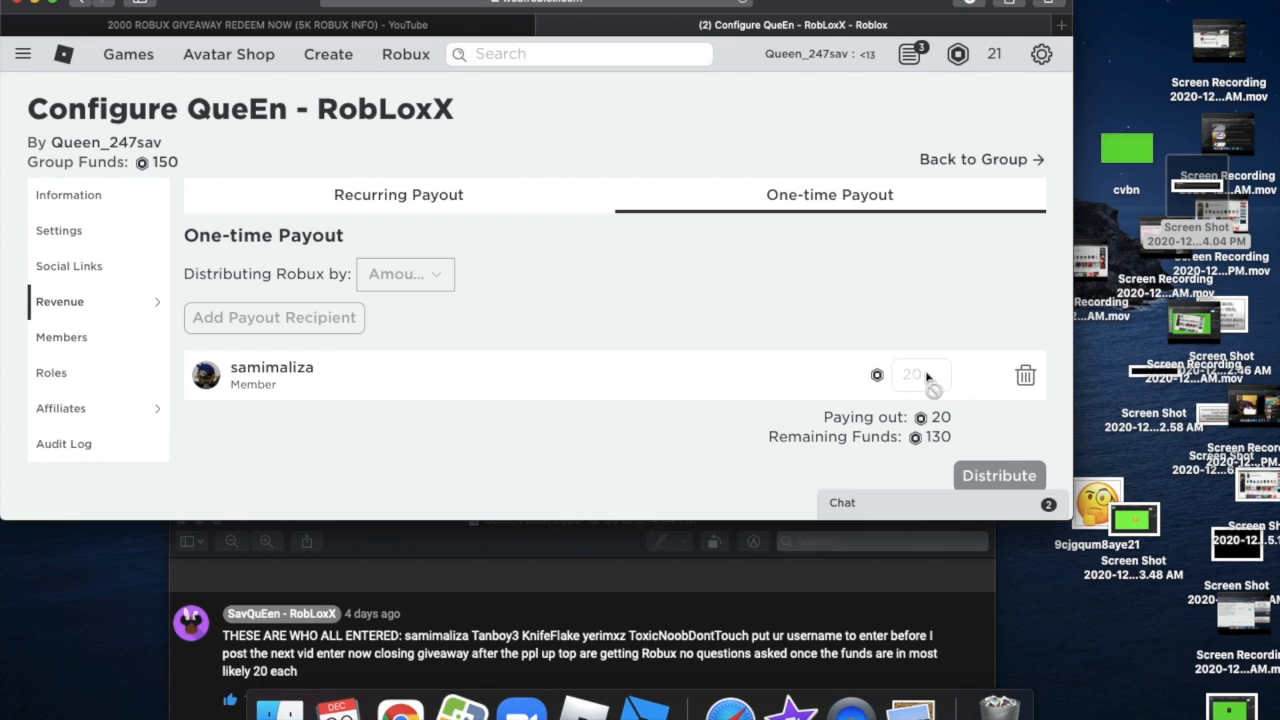
click(998, 475)
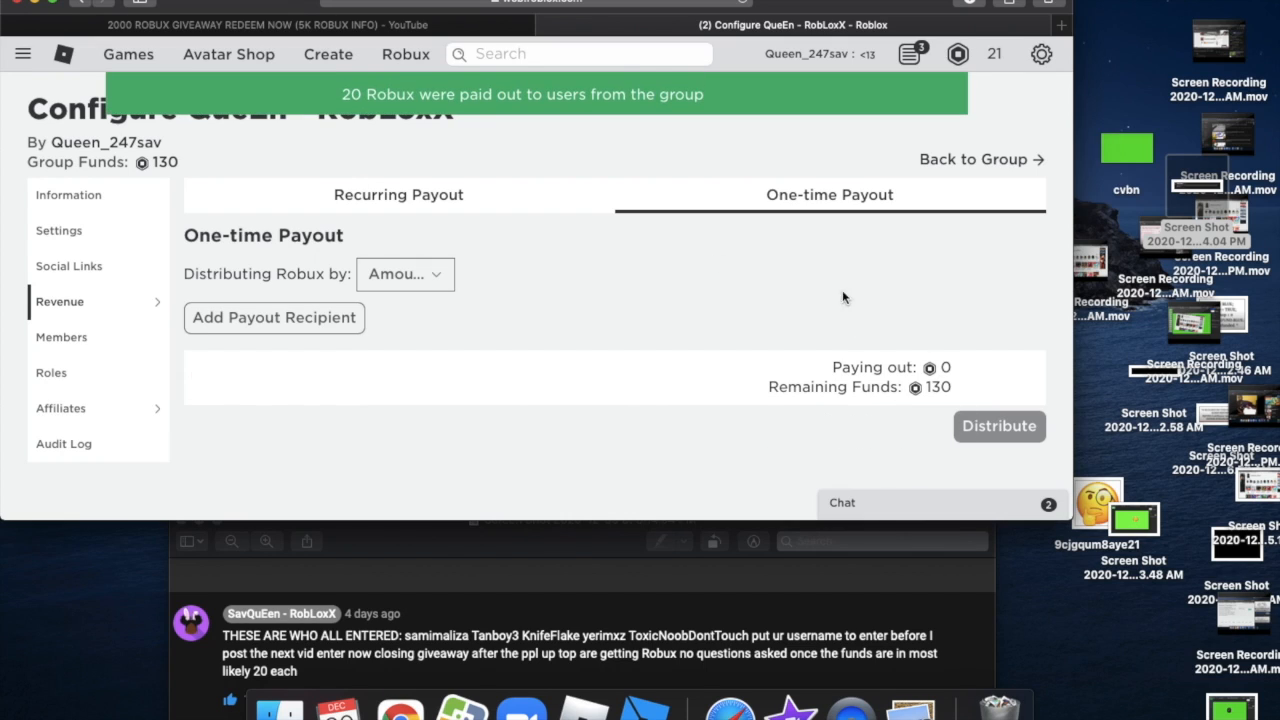
text(Tannyboy3)
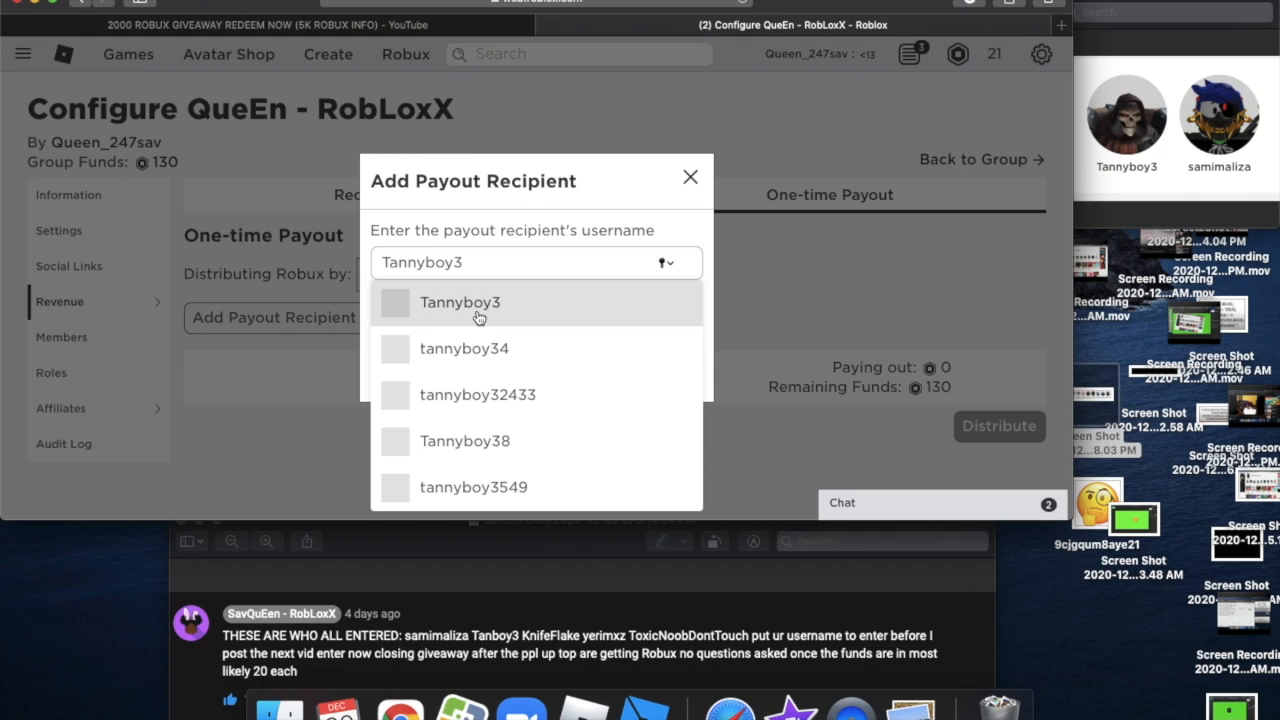
click(459, 302)
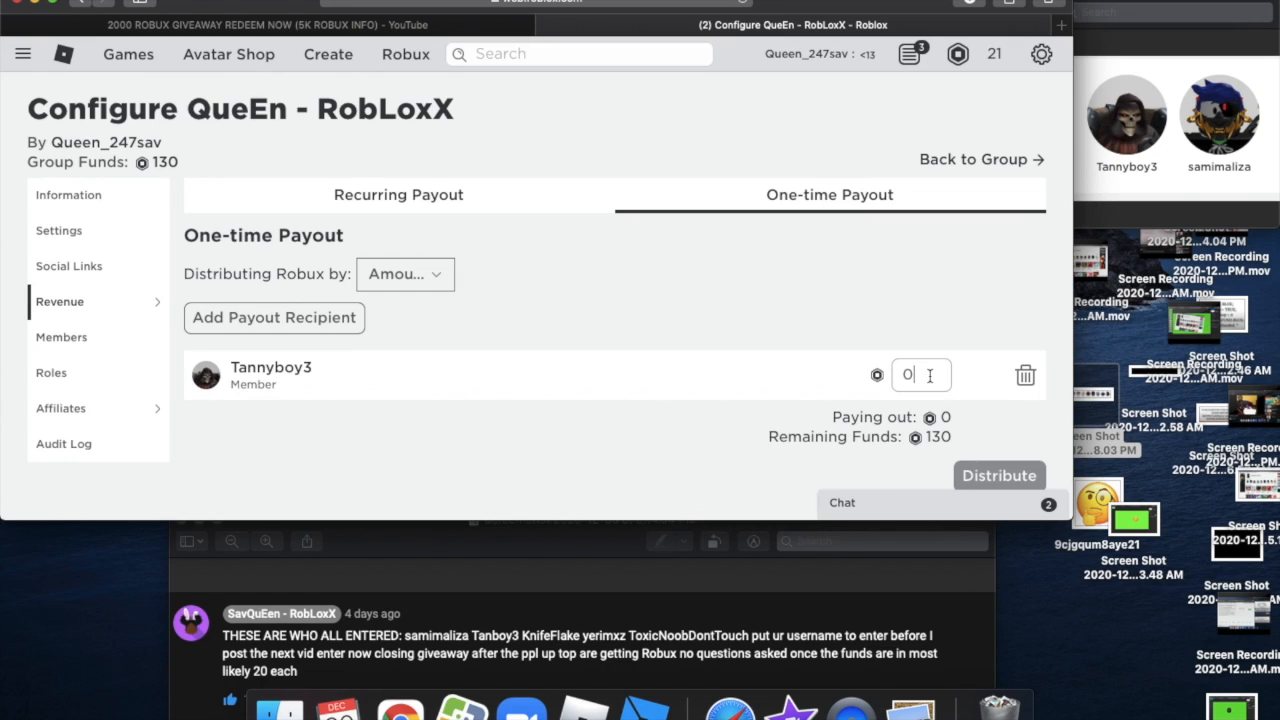
click(998, 475)
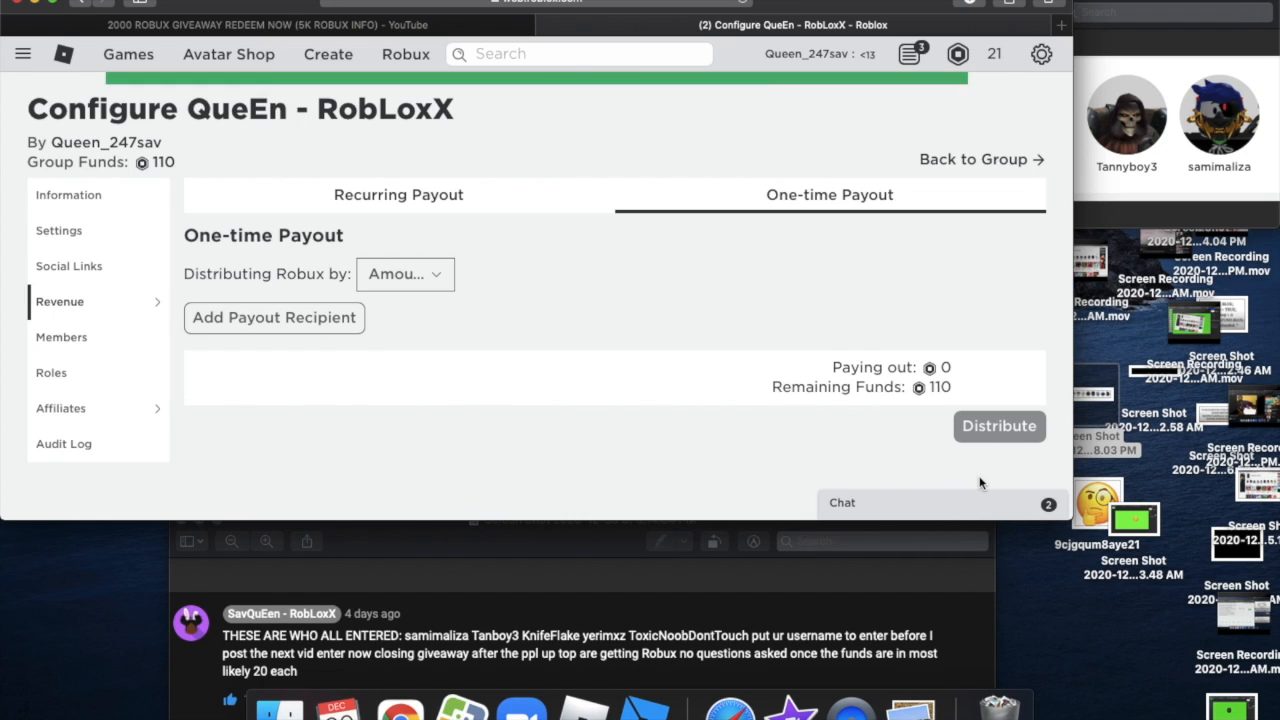
text(KnifeFlake)
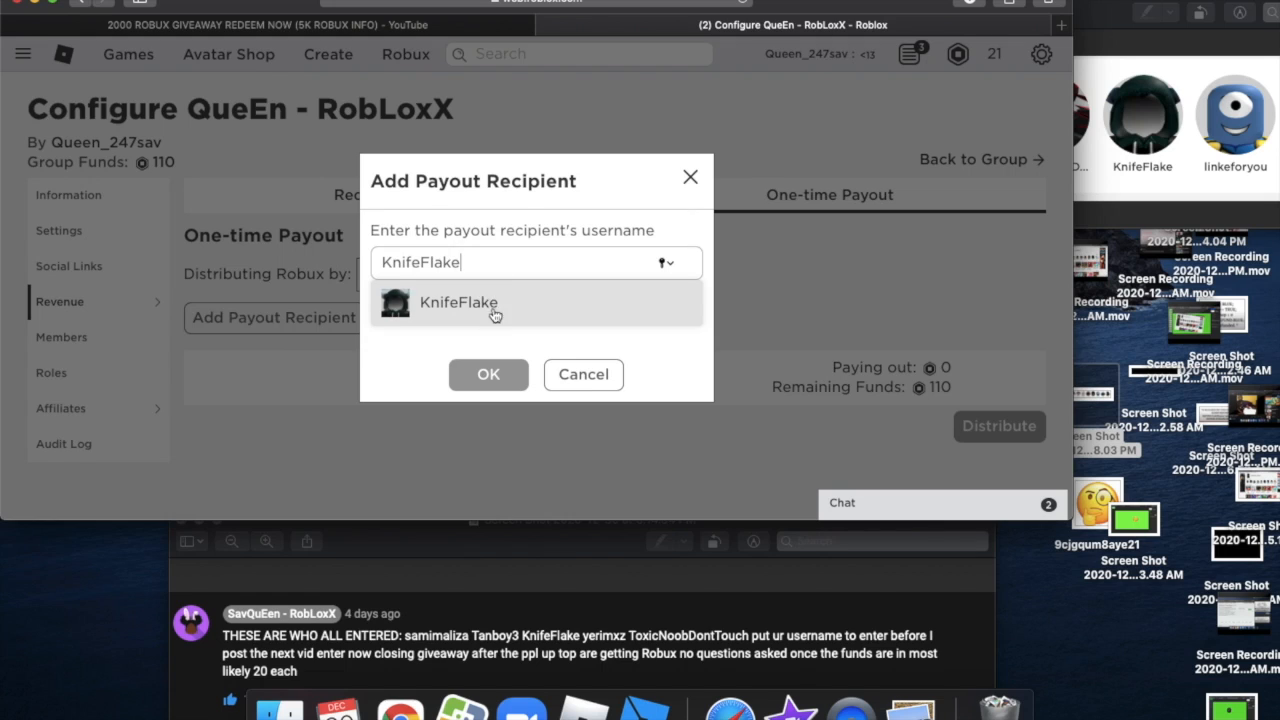
mouse_move(495, 290)
text(l)
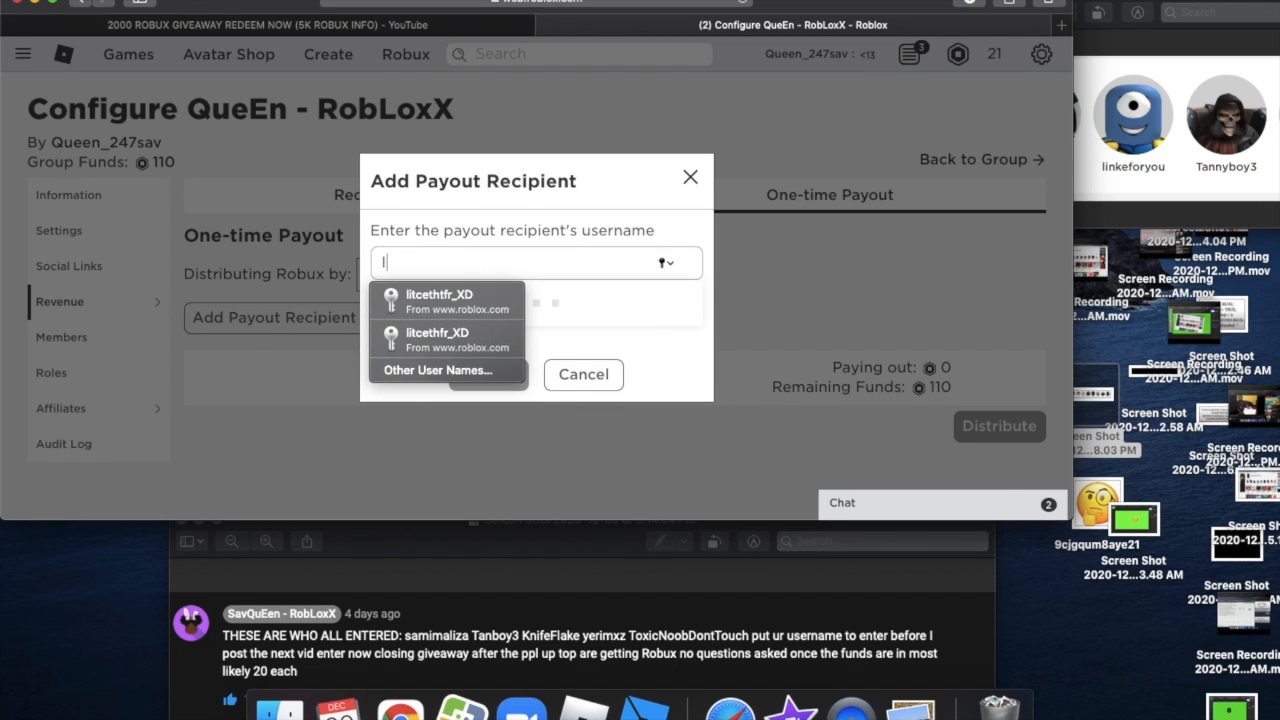
text(inkeforyou)
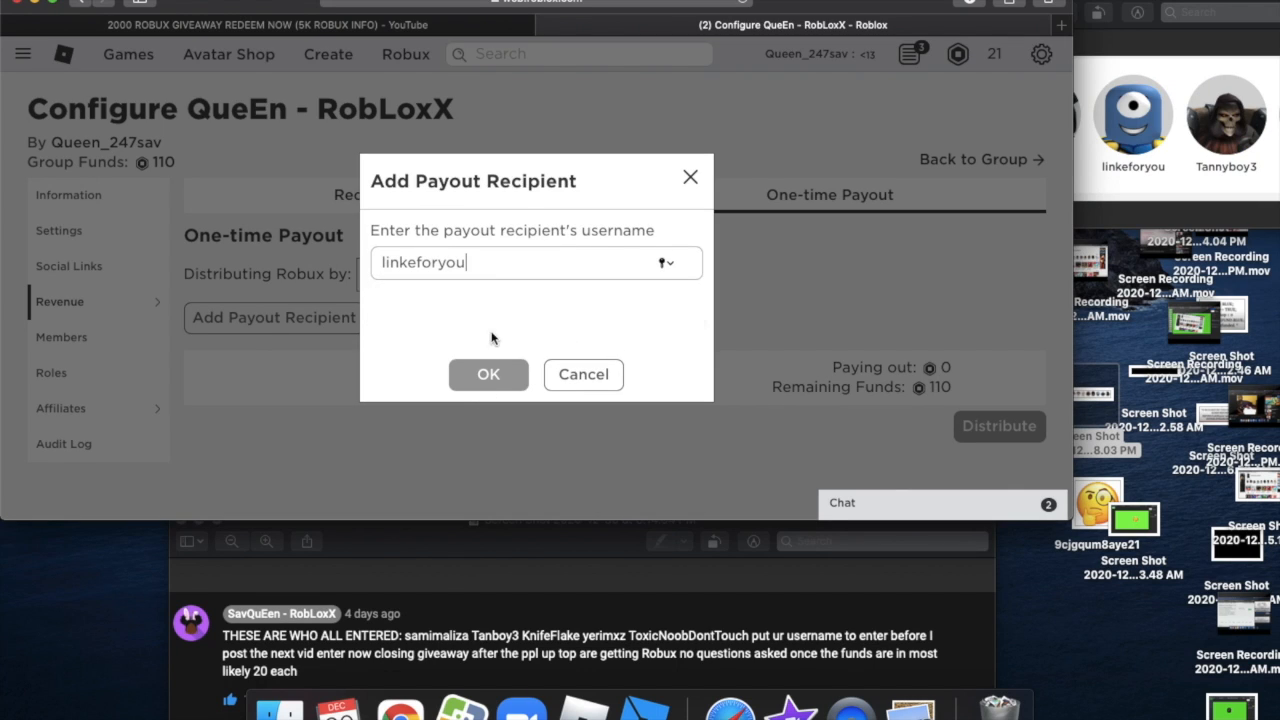
click(488, 374)
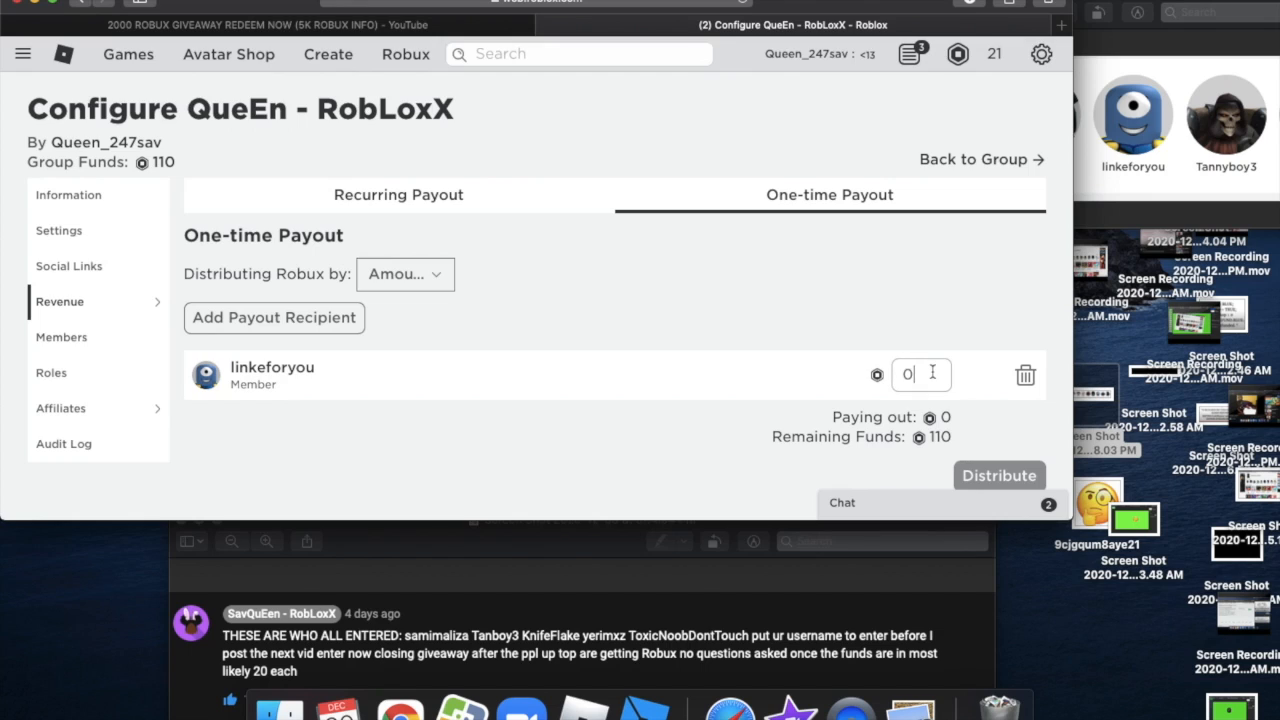
text(KnifeFlake)
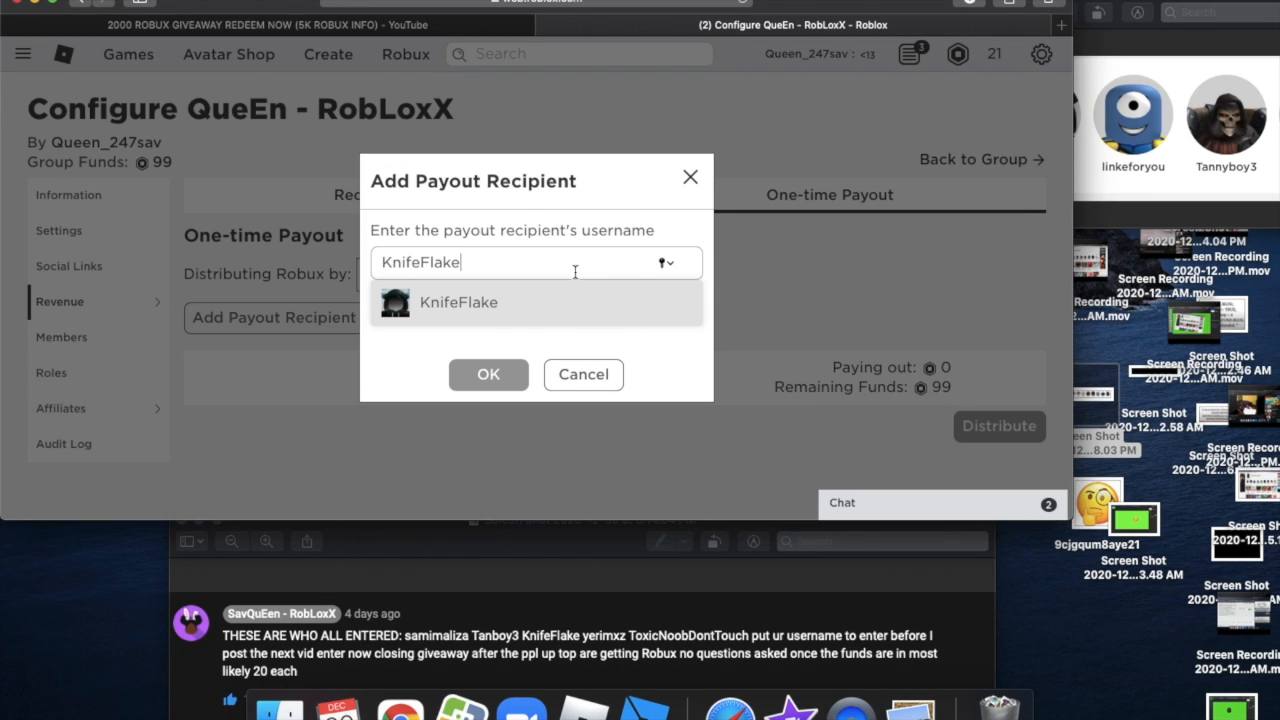
click(488, 374)
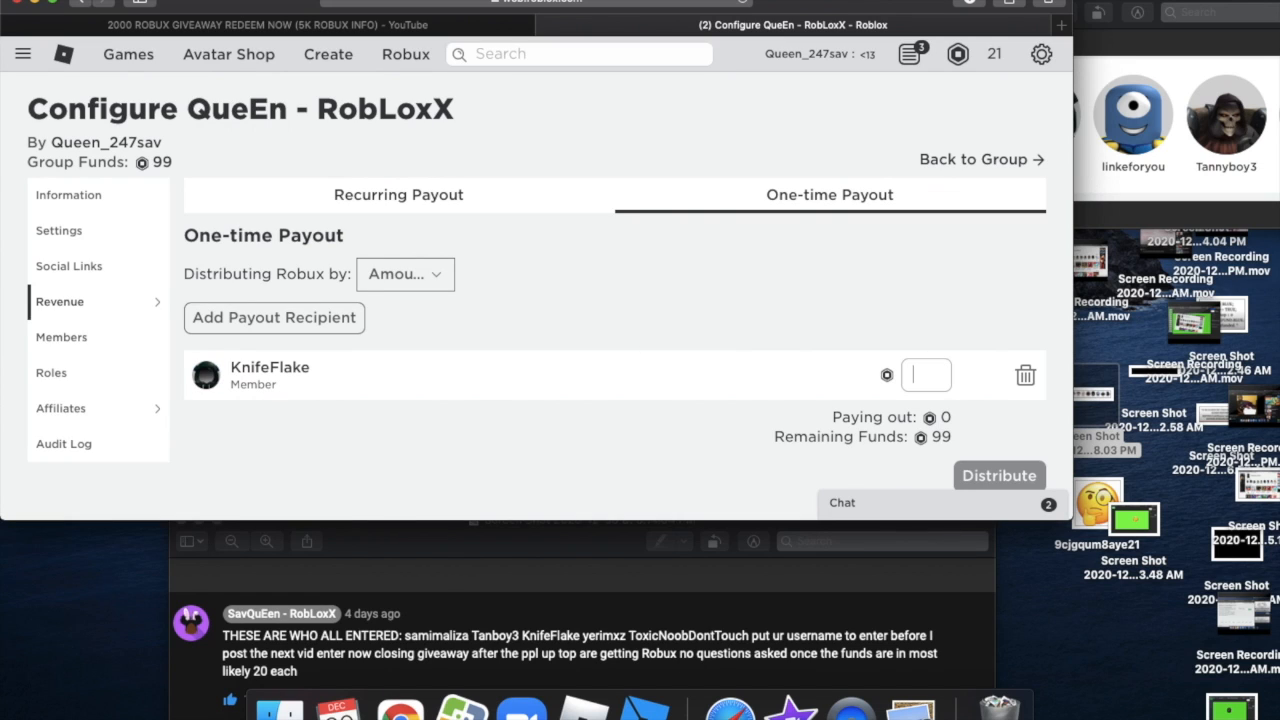
click(998, 475)
text(ToxicNoobDontTouc)
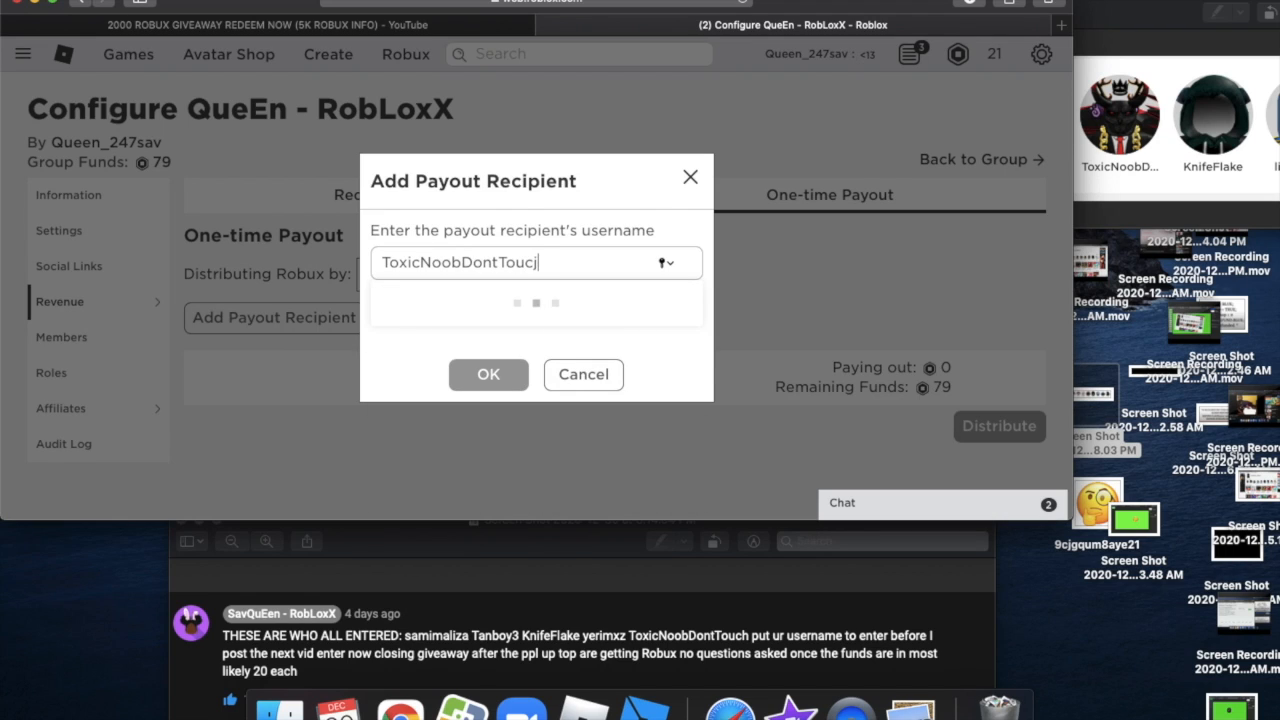
click(488, 374)
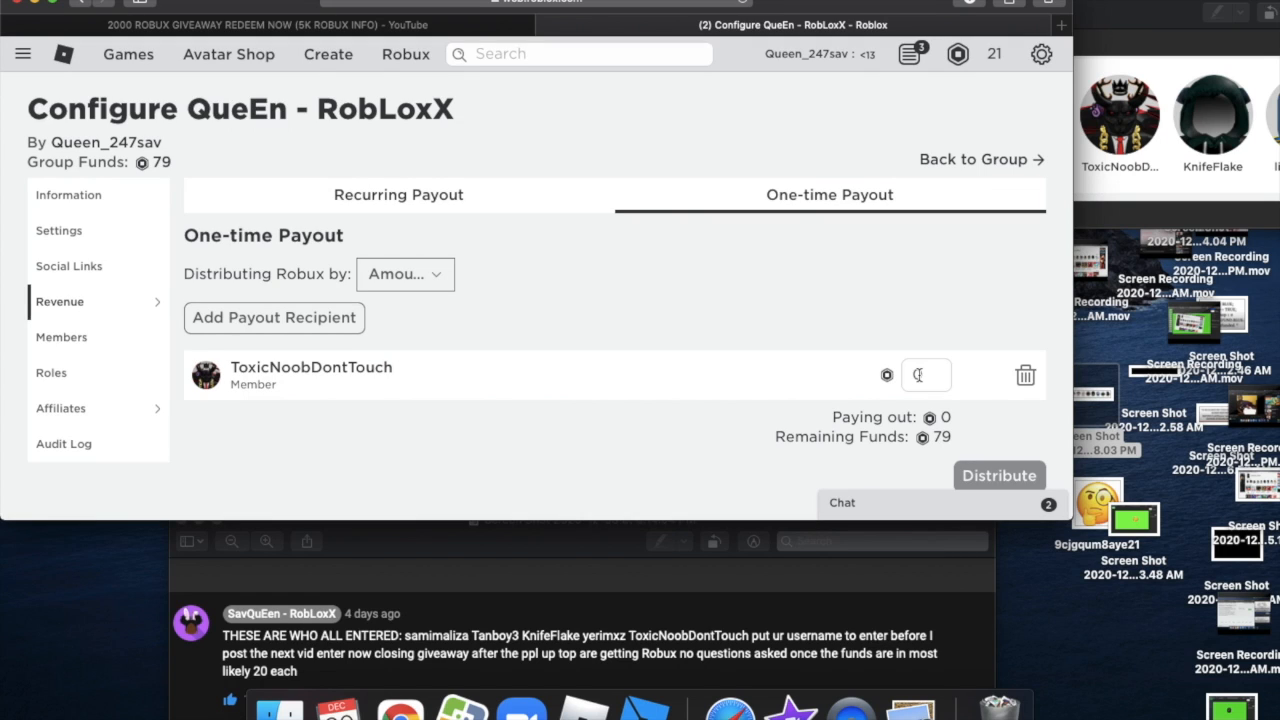
click(1025, 374)
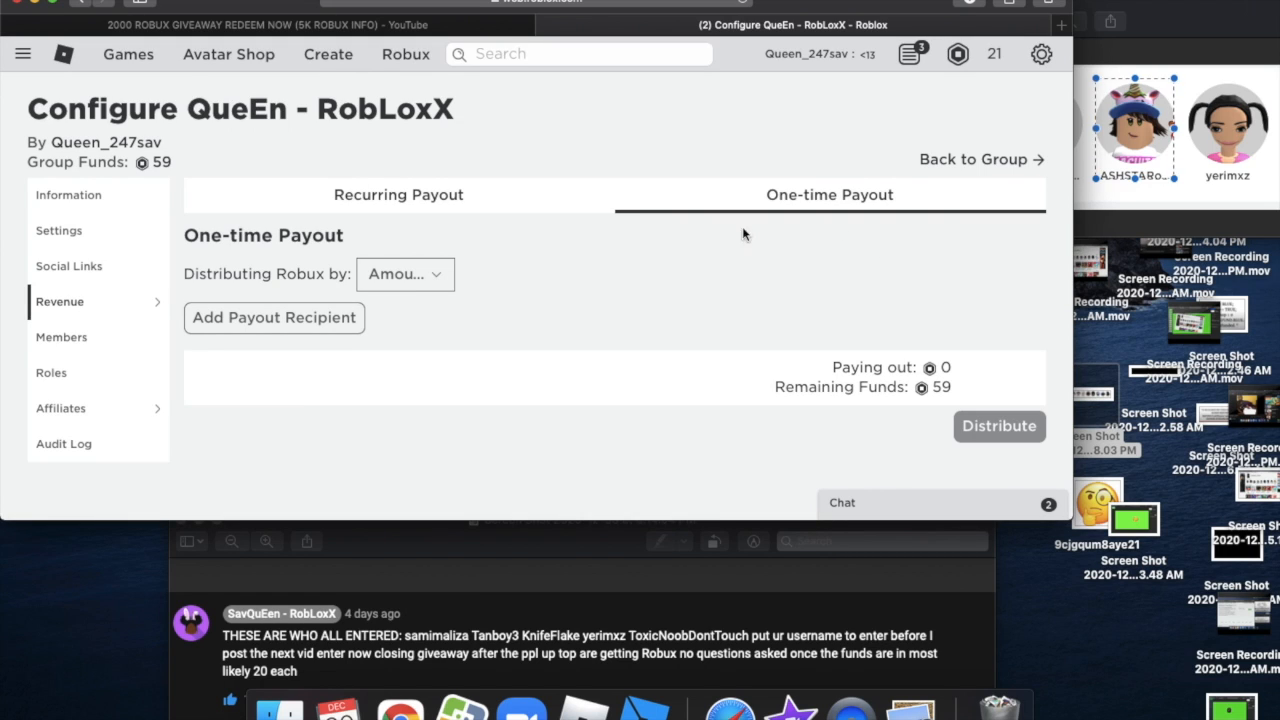
click(273, 317)
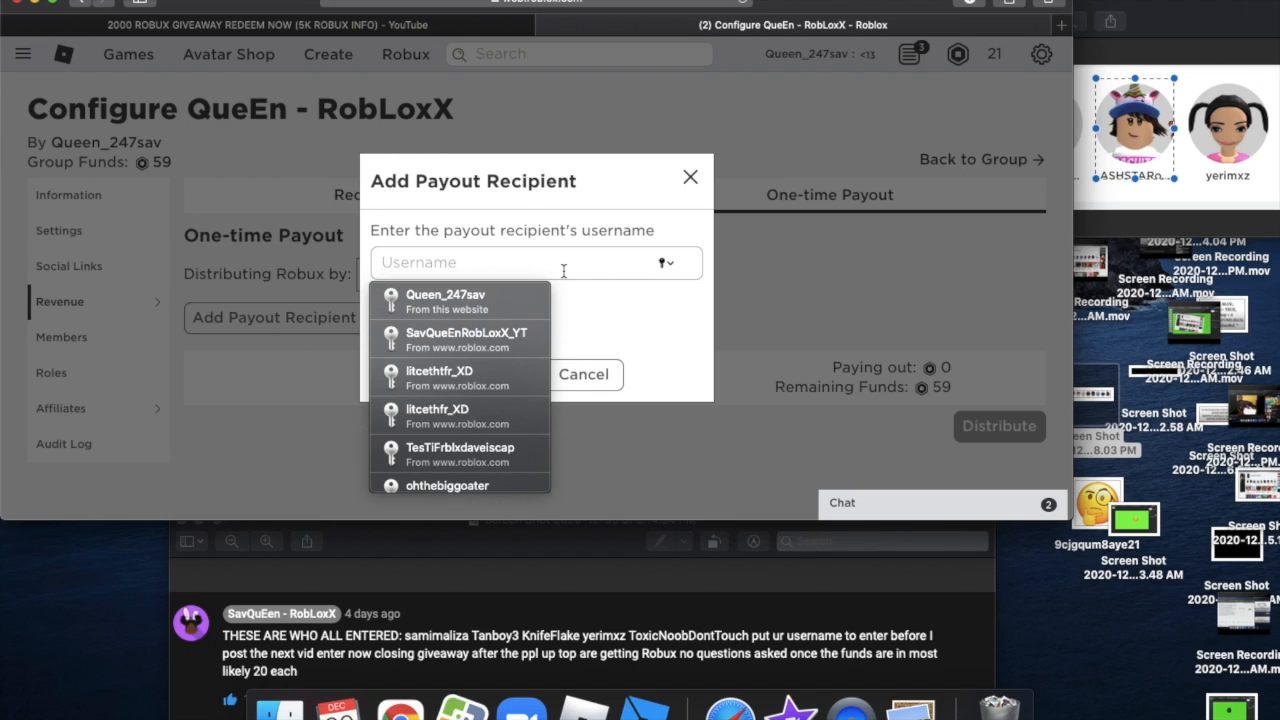
click(260, 340)
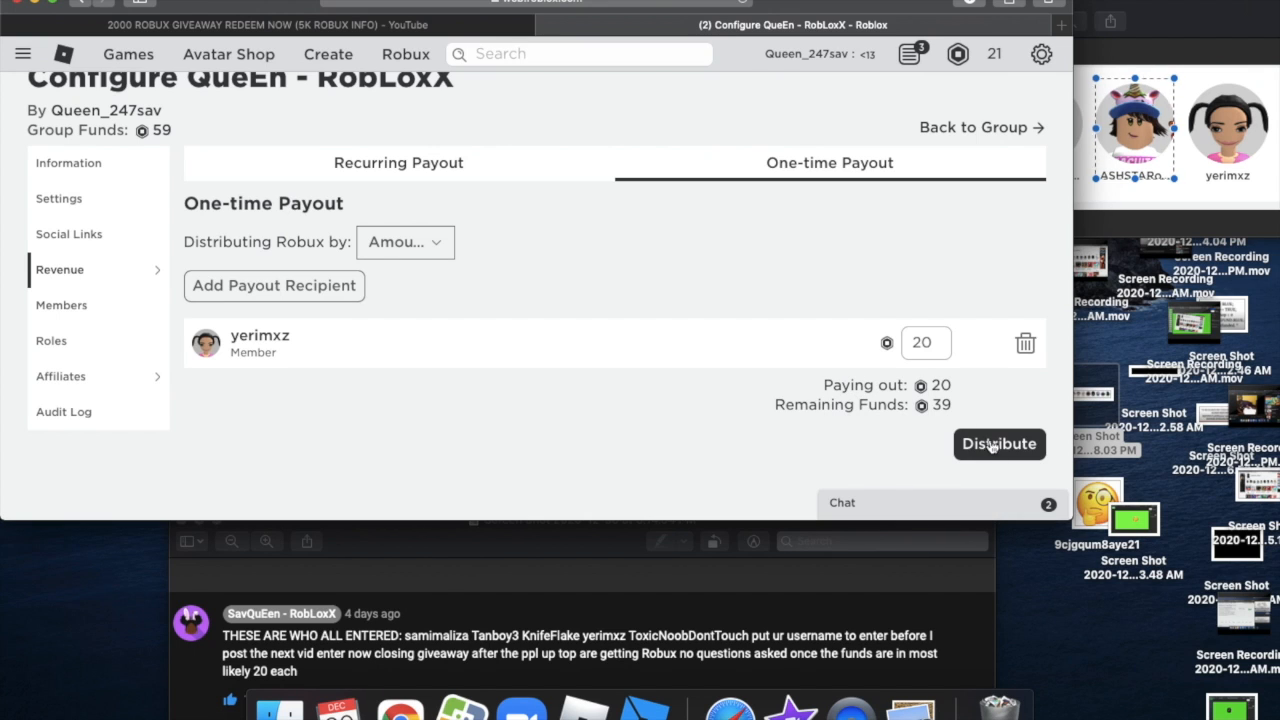
click(998, 443)
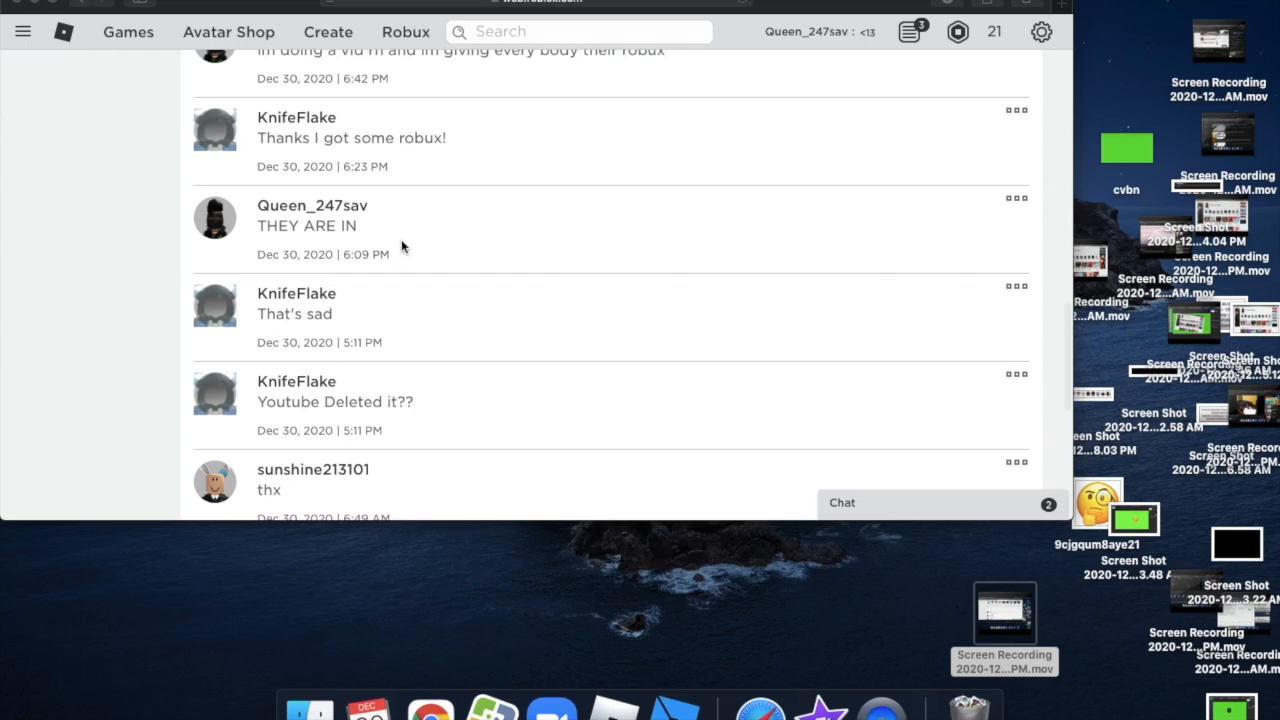
- Scroll through the group wall's entrant thank-yous and giveaway join requests
scroll(down, 3)
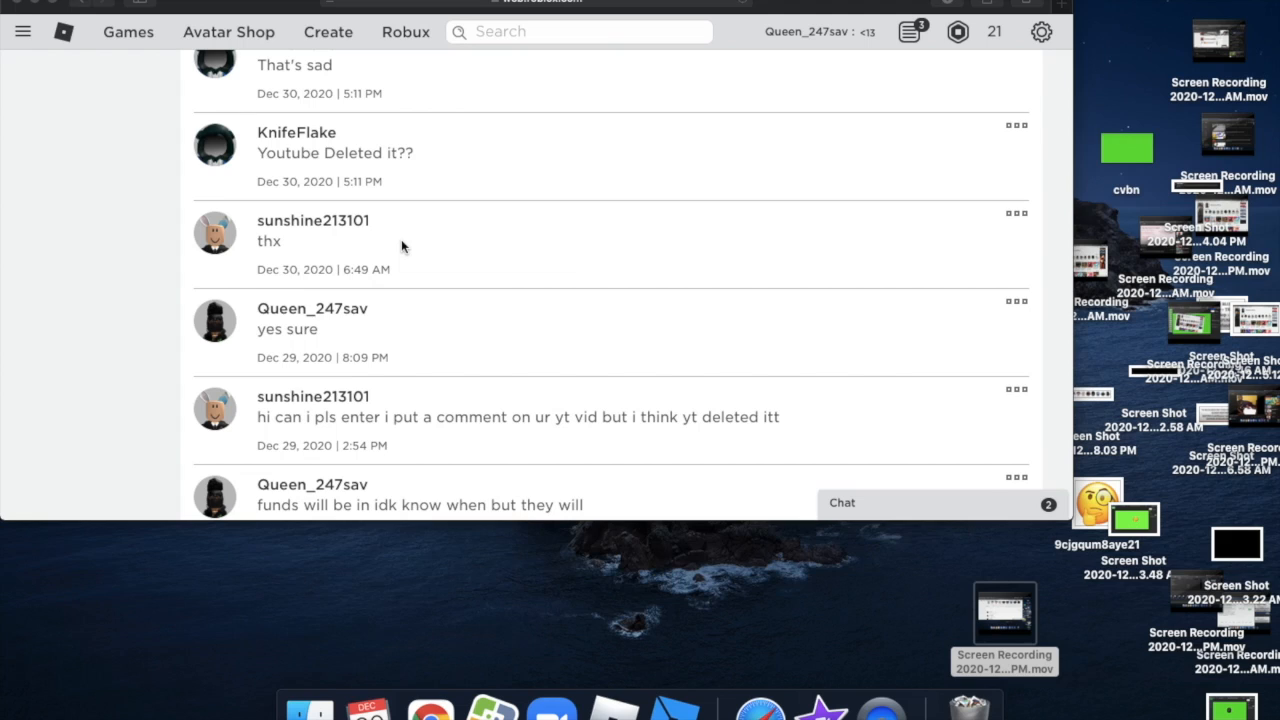
scroll(down, 3)
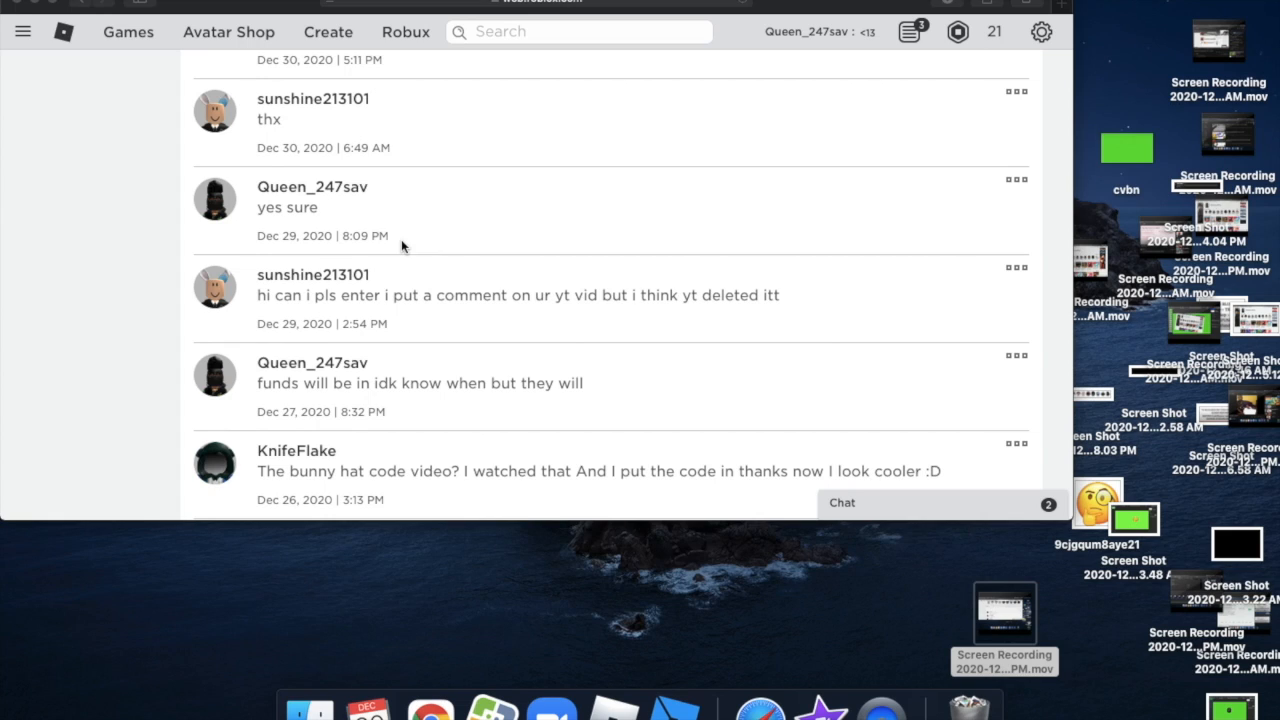
mouse_move(407, 245)
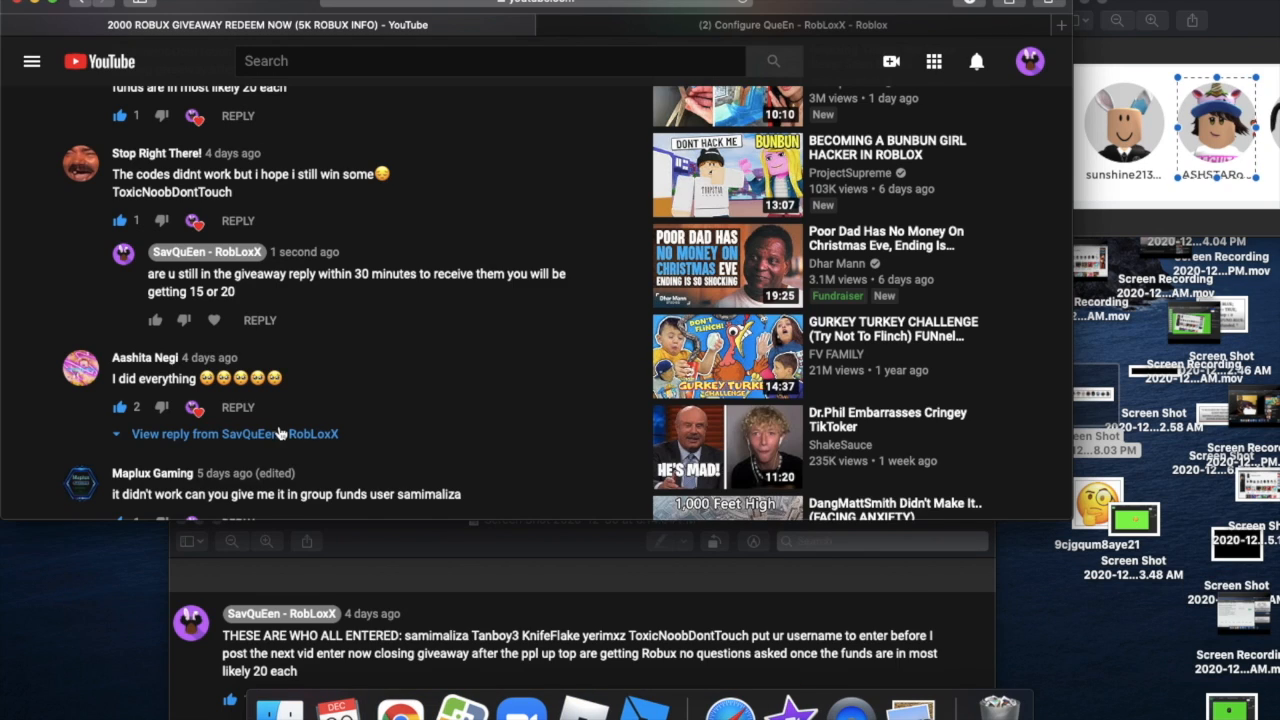
- Scroll up the YouTube giveaway comments, then return to the payout page showing 39 Robux
scroll(up, 3)
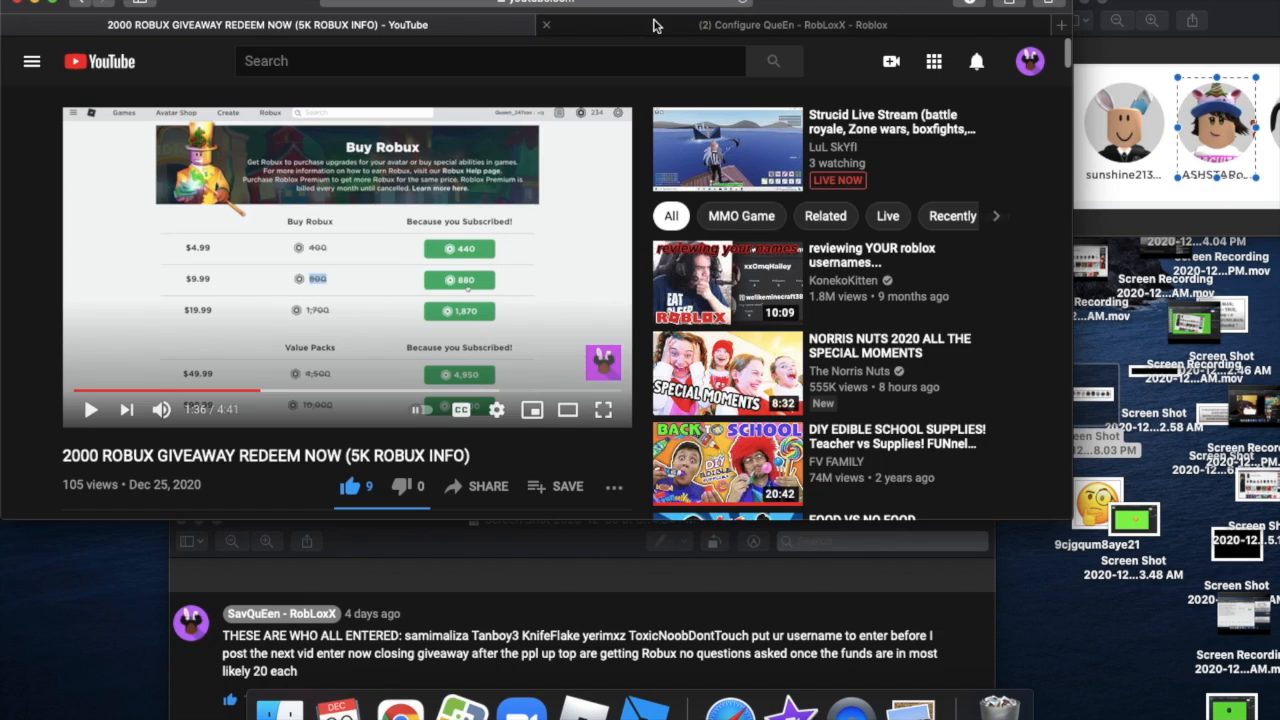
click(790, 24)
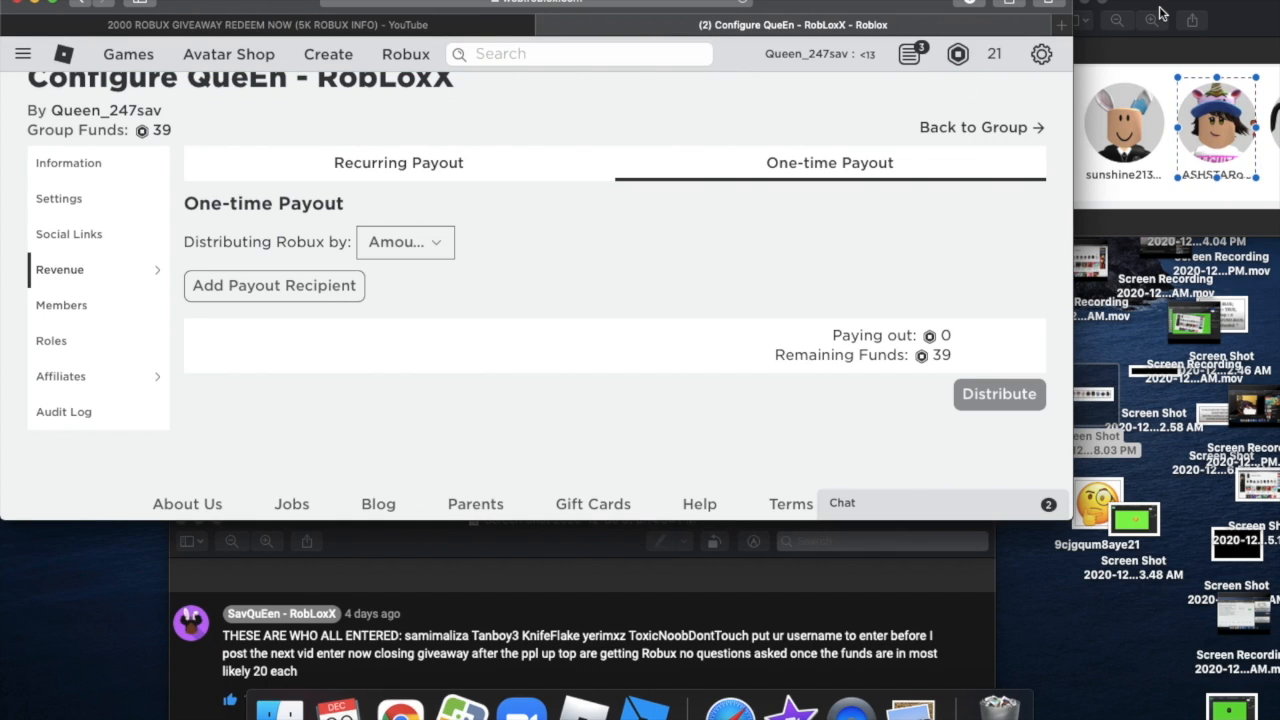
mouse_move(1148, 58)
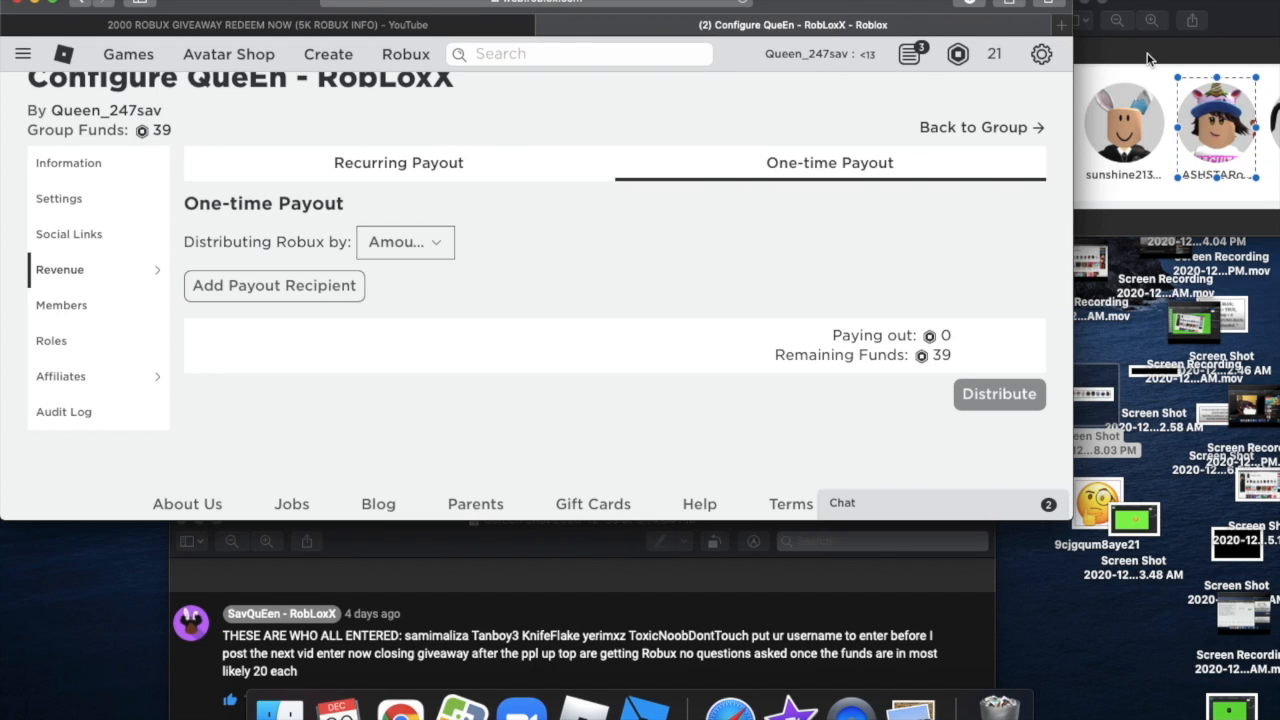